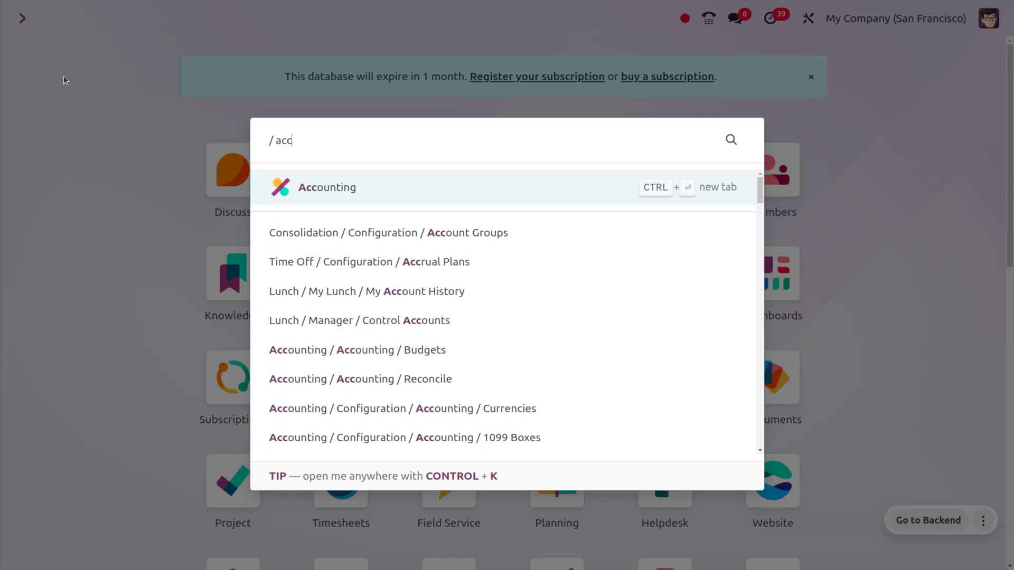
Step: Reach the Accounting app's Settings page via the command palette search for 'acc'
{"action": "left_click", "coordinate": [326, 187]}
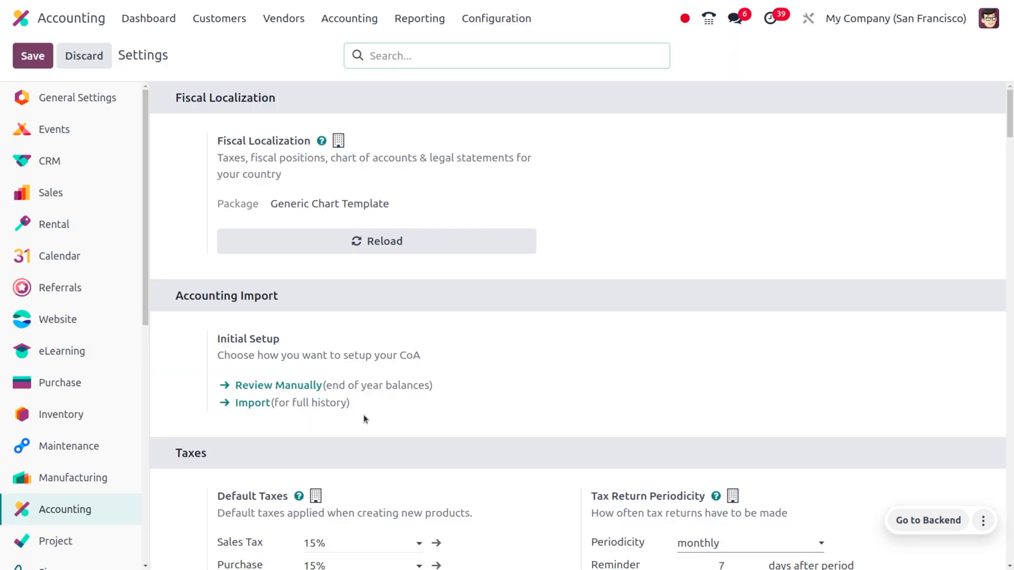
Step: Scroll the Accounting settings down to the Customer Invoices options showing Authorized Signatory on invoice
{"action": "scroll", "scroll_direction": "down", "scroll_amount": 3}
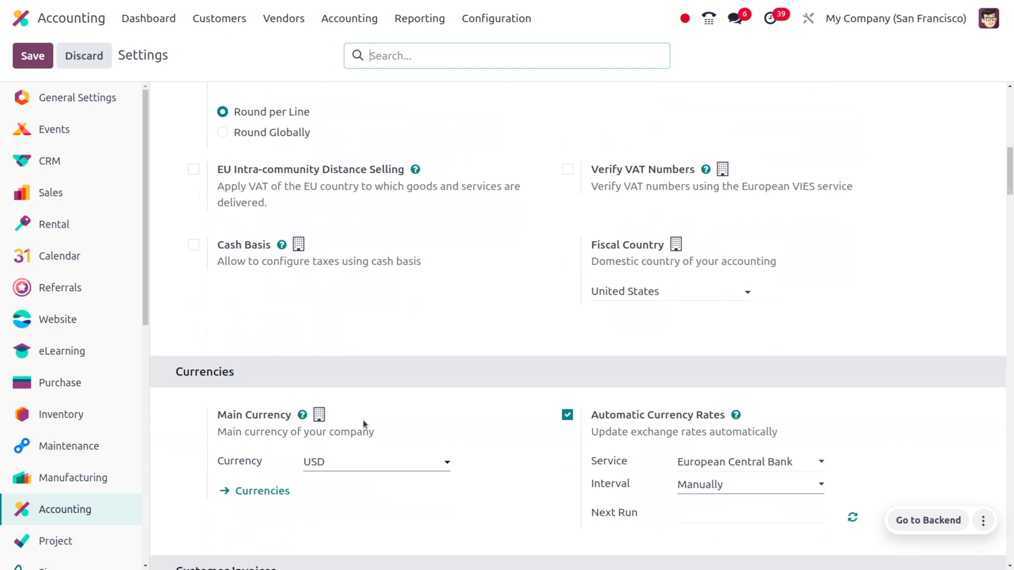
{"action": "scroll", "scroll_direction": "down", "scroll_amount": 3}
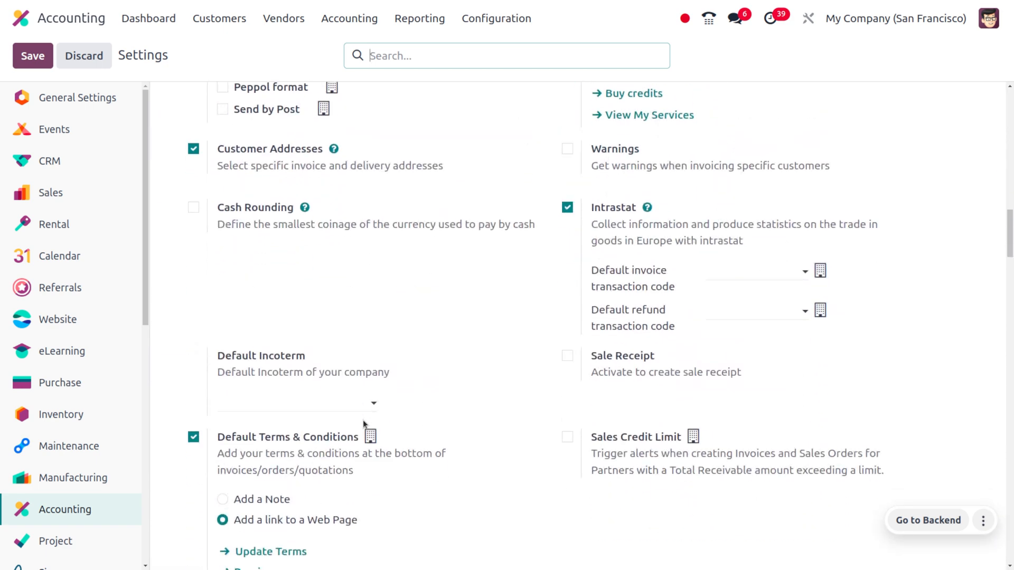
{"action": "scroll", "scroll_direction": "down", "scroll_amount": 3}
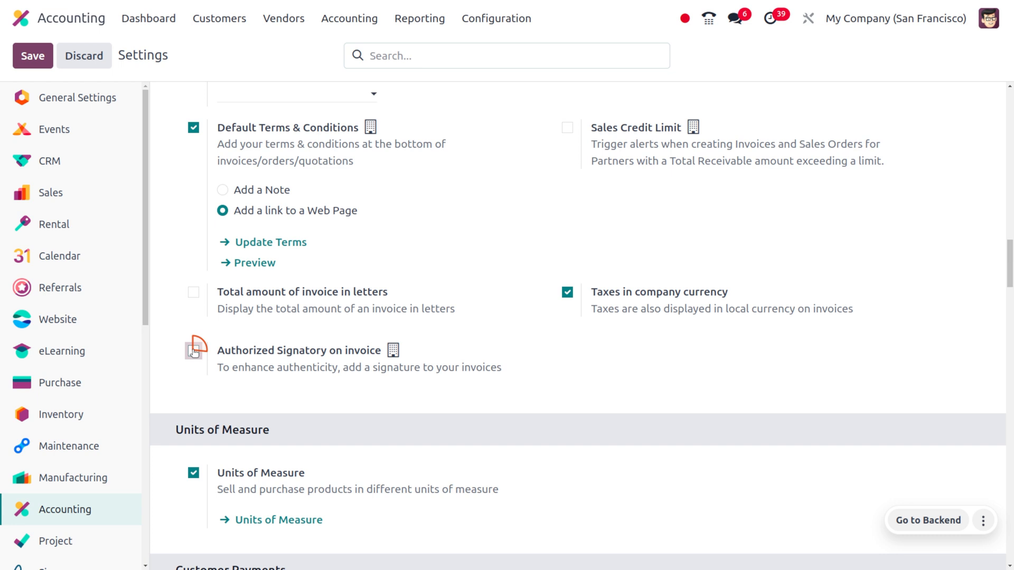
Step: Enable Authorized Signatory on invoice and review the available users in the Legal signatory list
{"action": "left_click", "coordinate": [192, 350]}
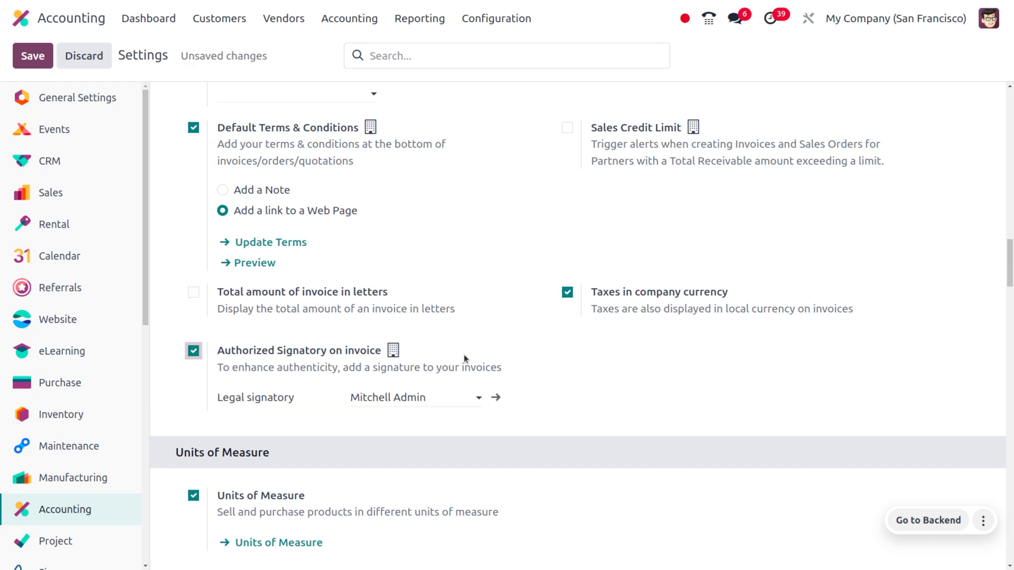
{"action": "mouse_move", "coordinate": [354, 384]}
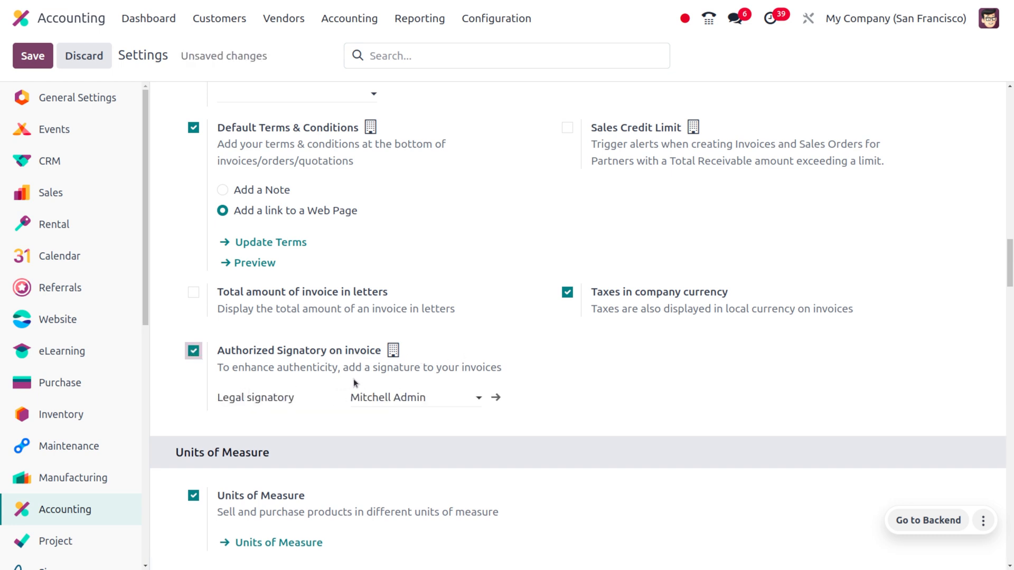
{"action": "mouse_move", "coordinate": [398, 385]}
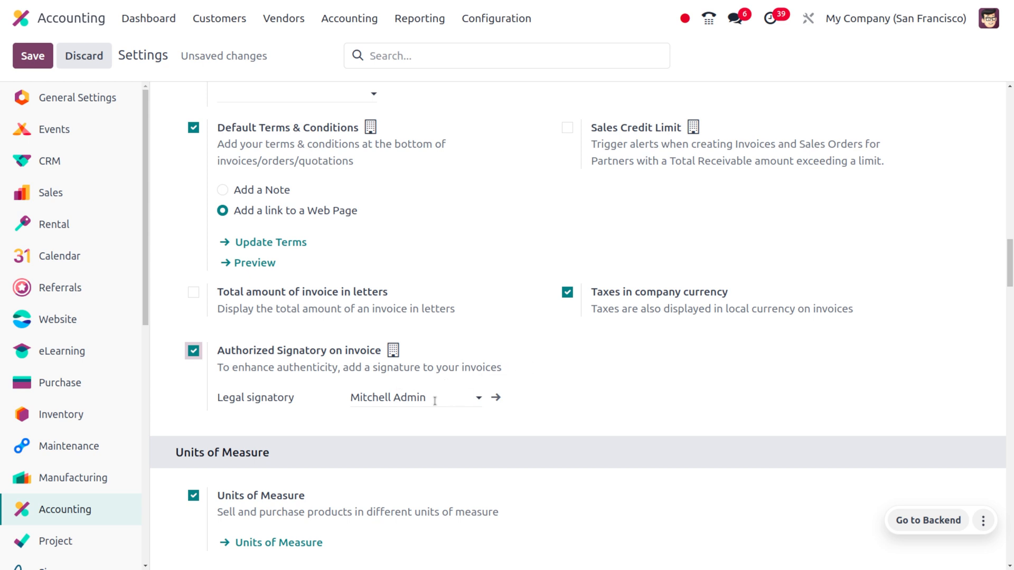
{"action": "mouse_move", "coordinate": [272, 411]}
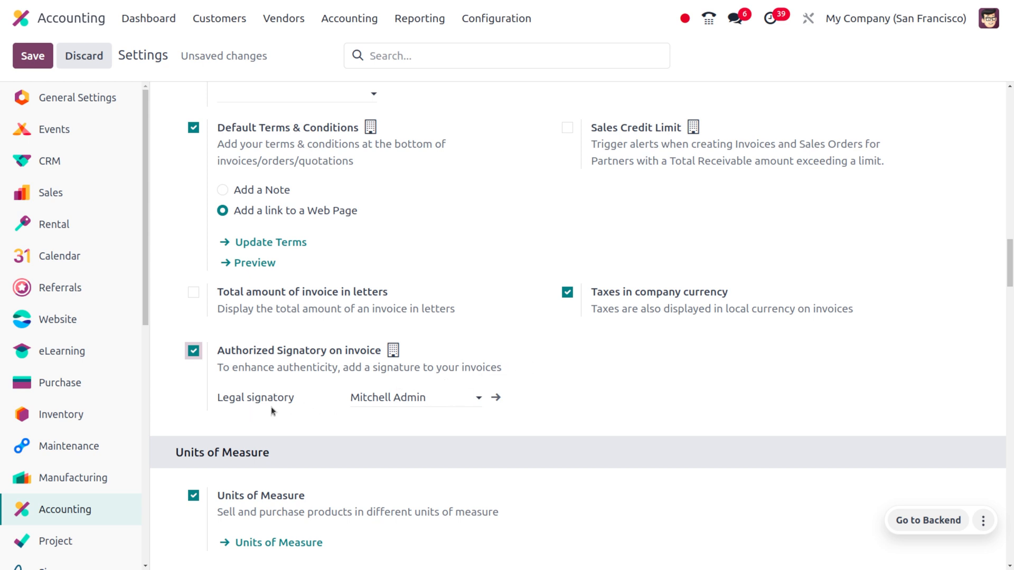
{"action": "left_click", "coordinate": [414, 397]}
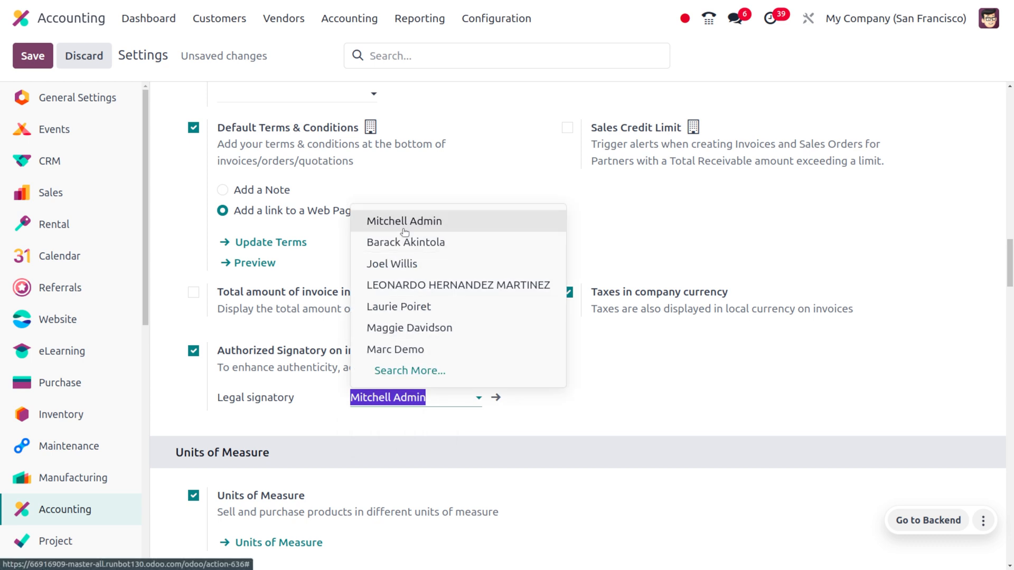
{"action": "mouse_move", "coordinate": [406, 246]}
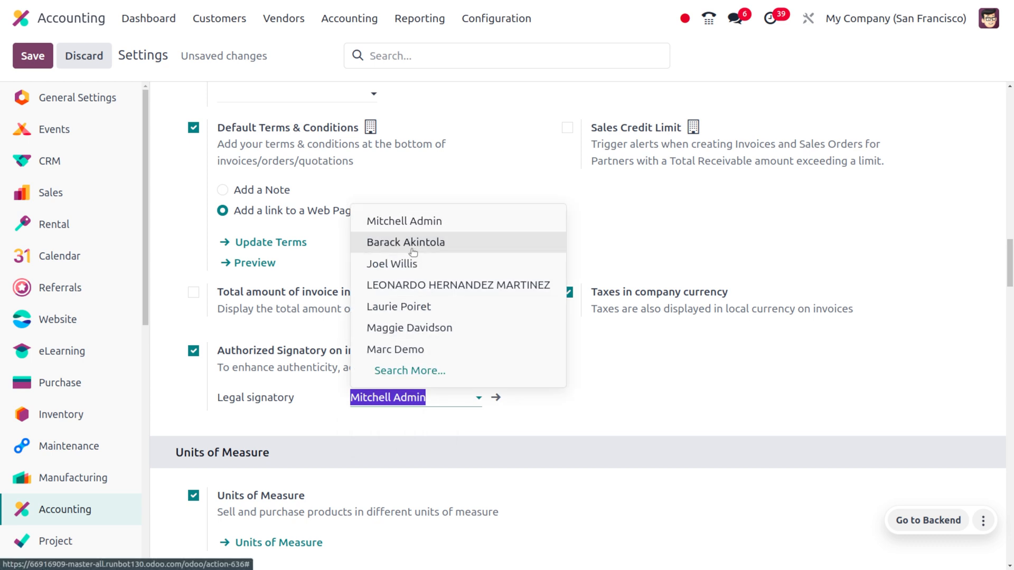
{"action": "mouse_move", "coordinate": [408, 328]}
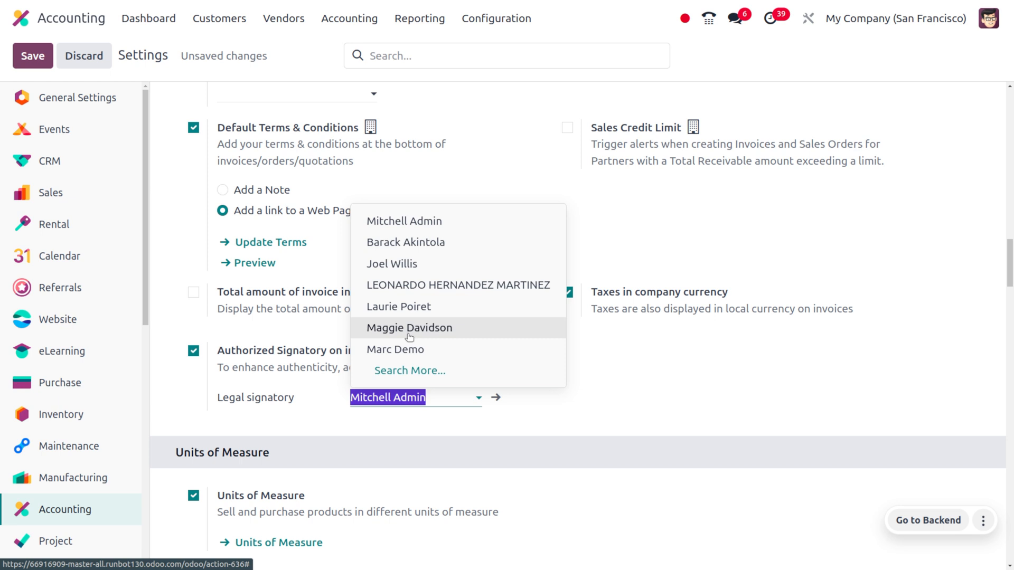
{"action": "mouse_move", "coordinate": [409, 331]}
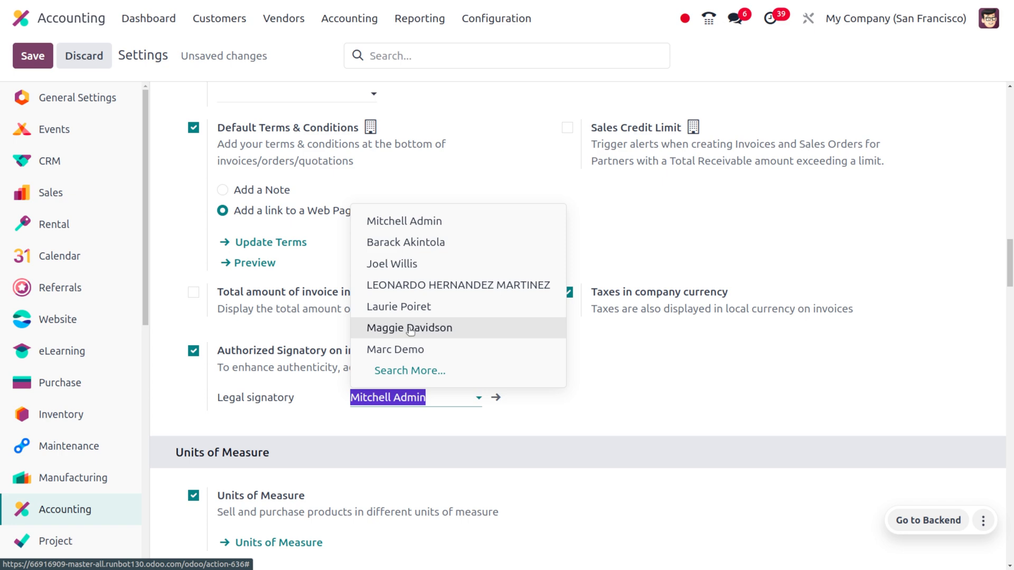
{"action": "mouse_move", "coordinate": [405, 221]}
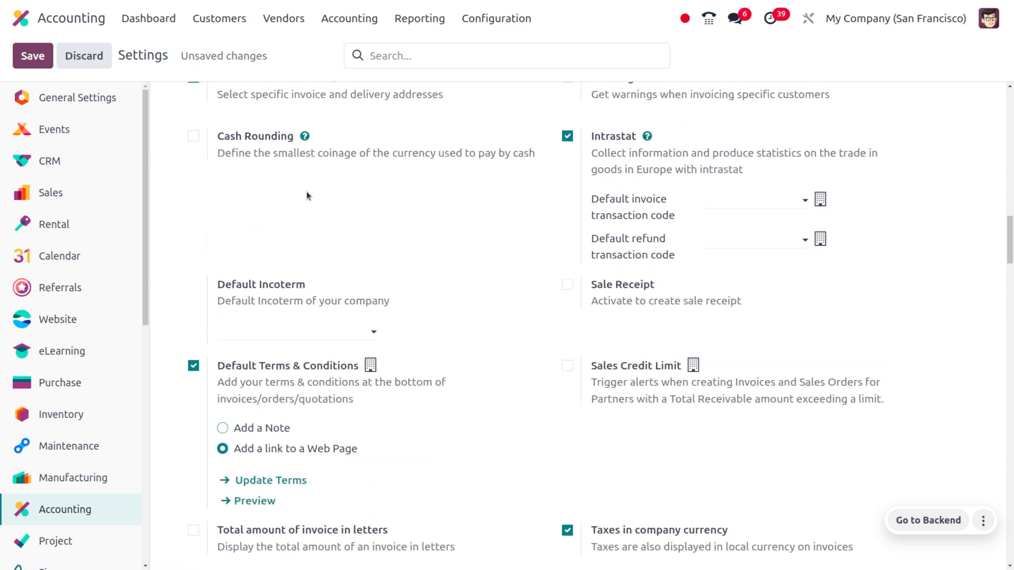
Step: Save the Accounting settings with the authorized signatory enabled
{"action": "scroll", "scroll_direction": "up", "scroll_amount": 3}
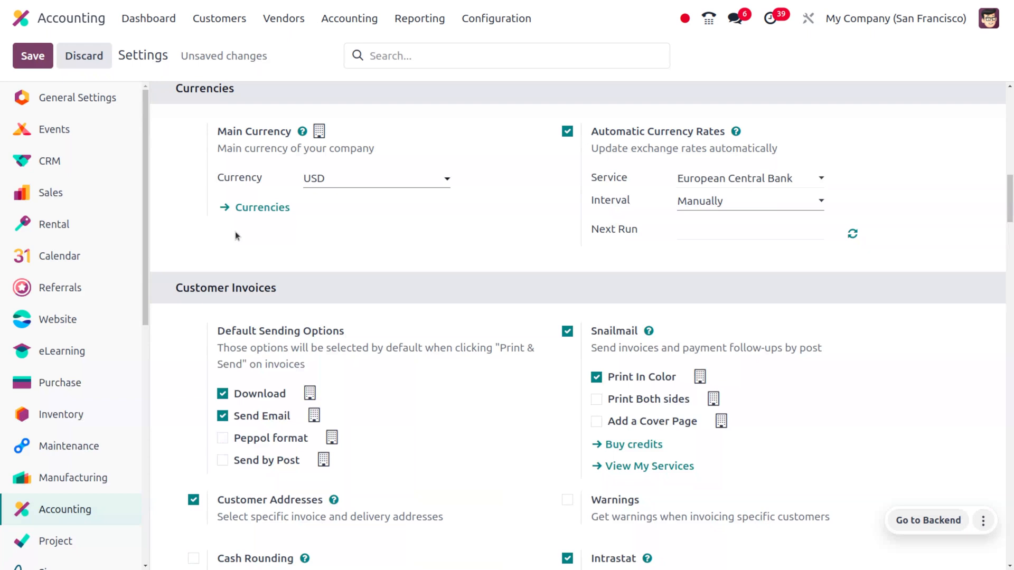
{"action": "left_click", "coordinate": [33, 56]}
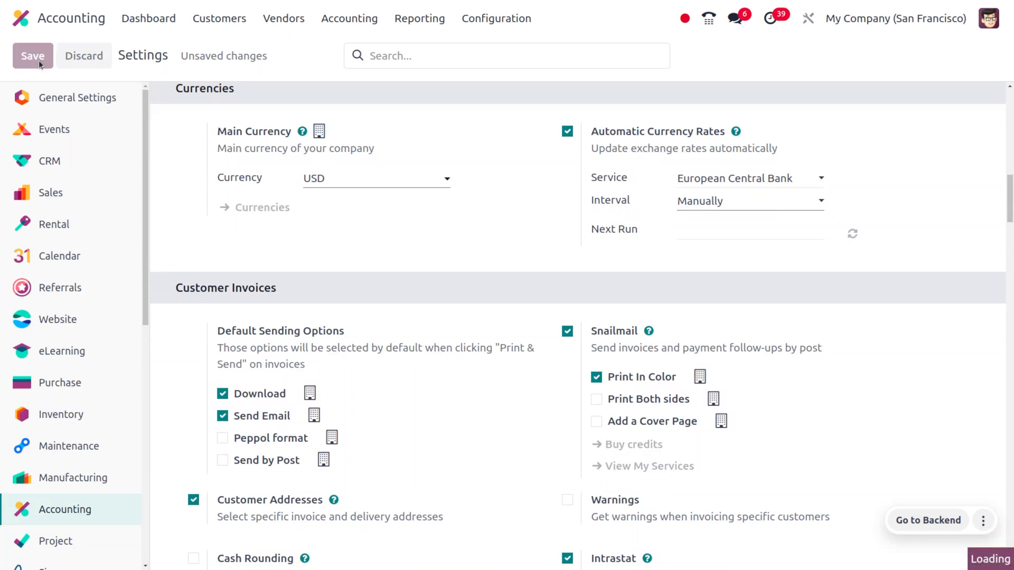
{"action": "left_click", "coordinate": [33, 56]}
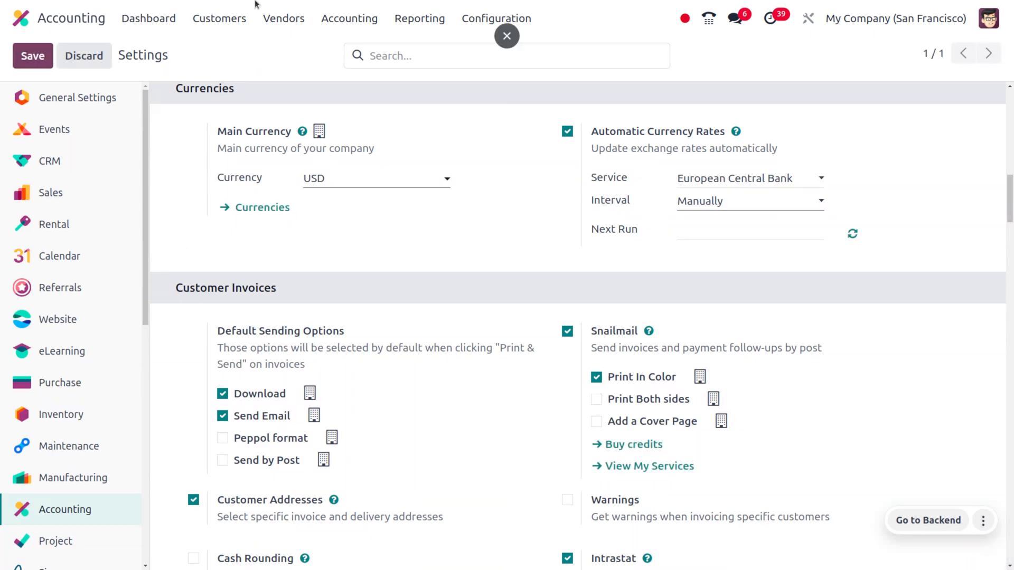
Step: Show the customer invoices list from the Customers menu
{"action": "left_click", "coordinate": [219, 18]}
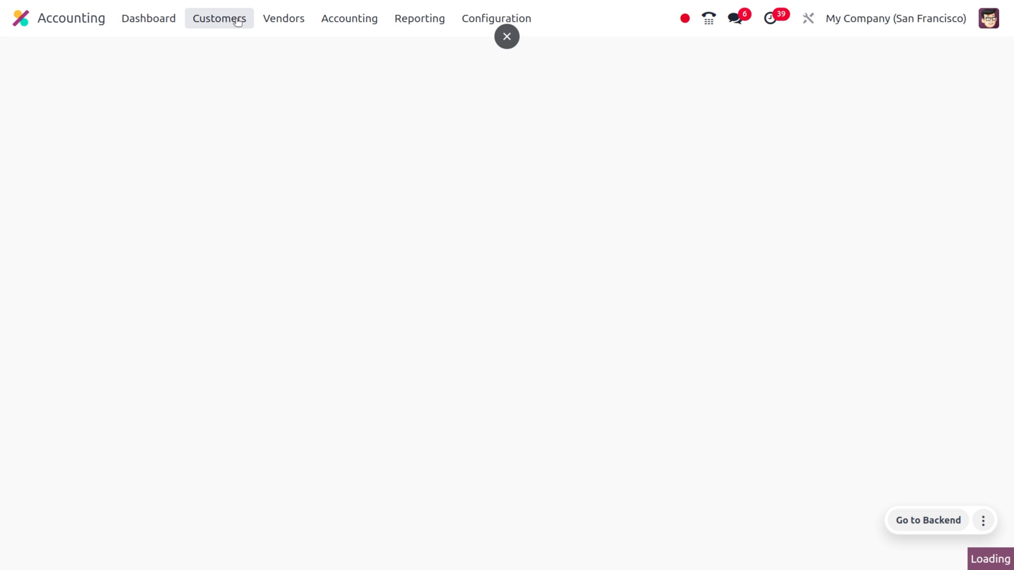
{"action": "left_click", "coordinate": [219, 18]}
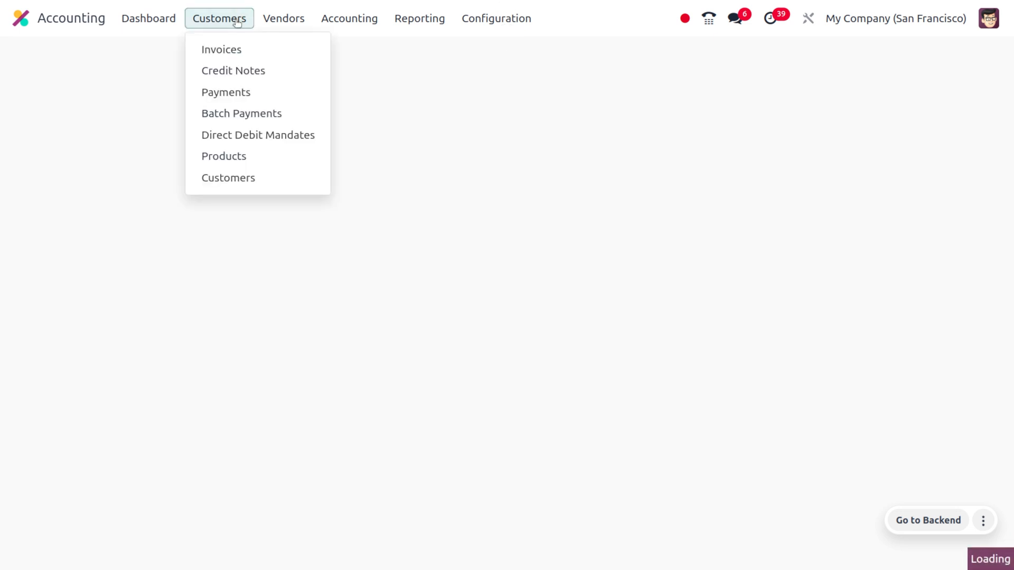
{"action": "left_click", "coordinate": [221, 50]}
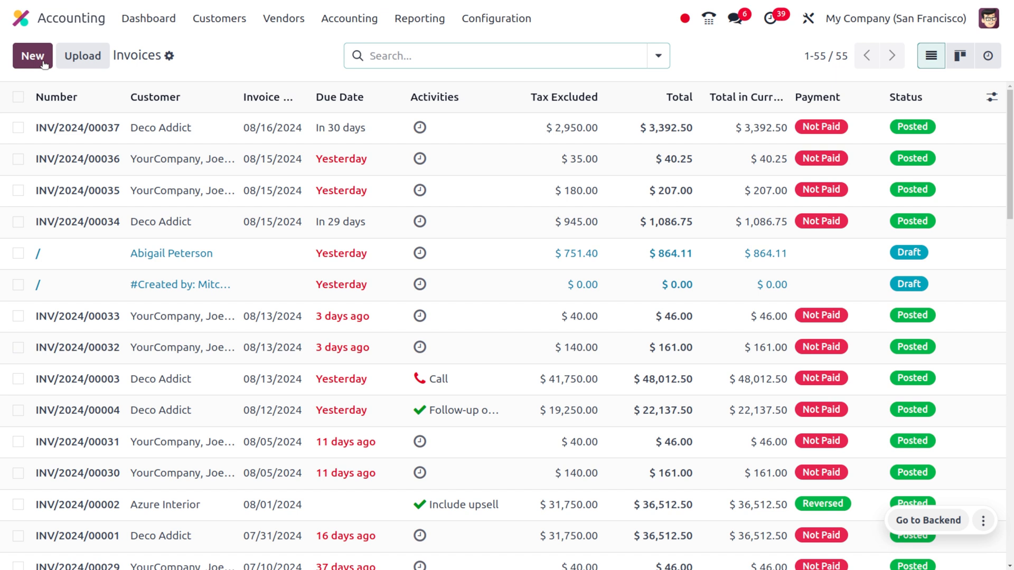
Step: Create a customer invoice for My Company (San Francisco) with line [FURN_6666] Acoustic Bloc Screens (White)
{"action": "left_click", "coordinate": [32, 56]}
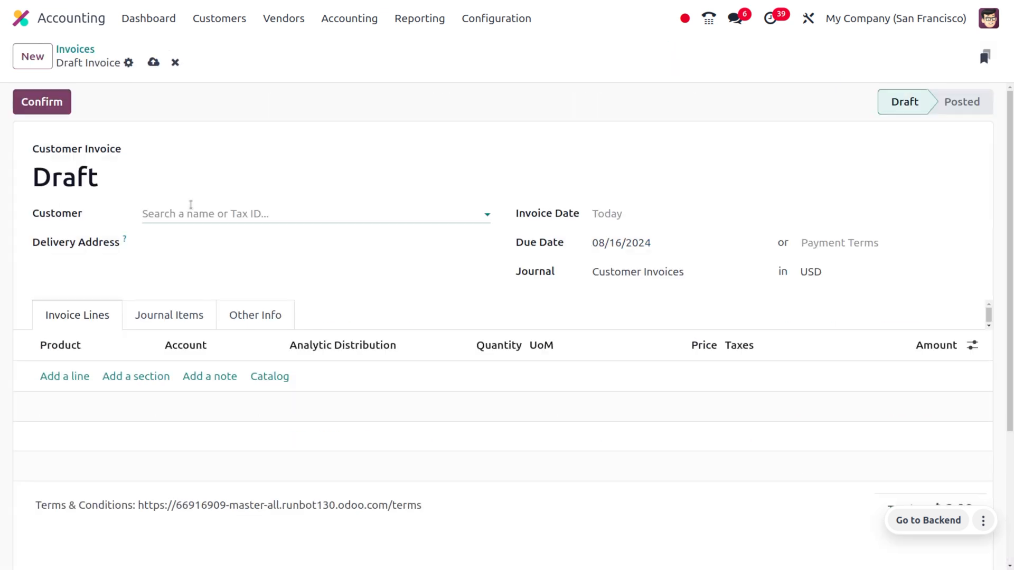
{"action": "left_click", "coordinate": [314, 214]}
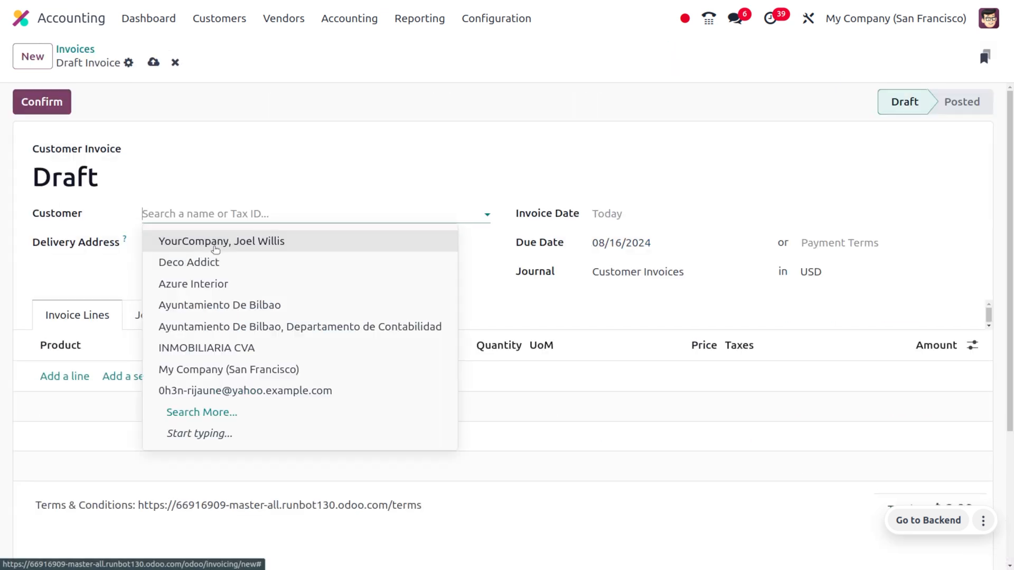
{"action": "mouse_move", "coordinate": [245, 389]}
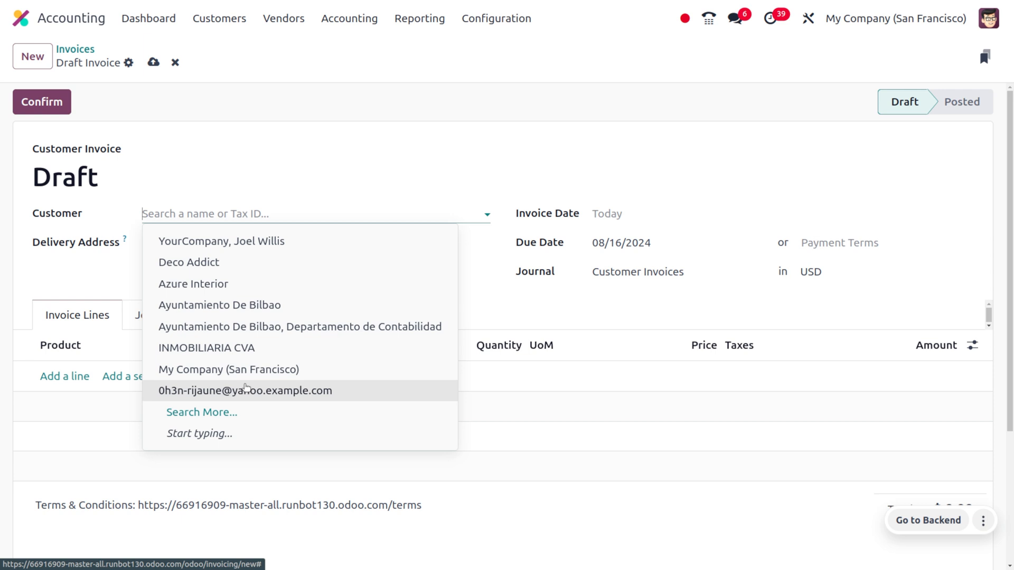
{"action": "left_click", "coordinate": [228, 370]}
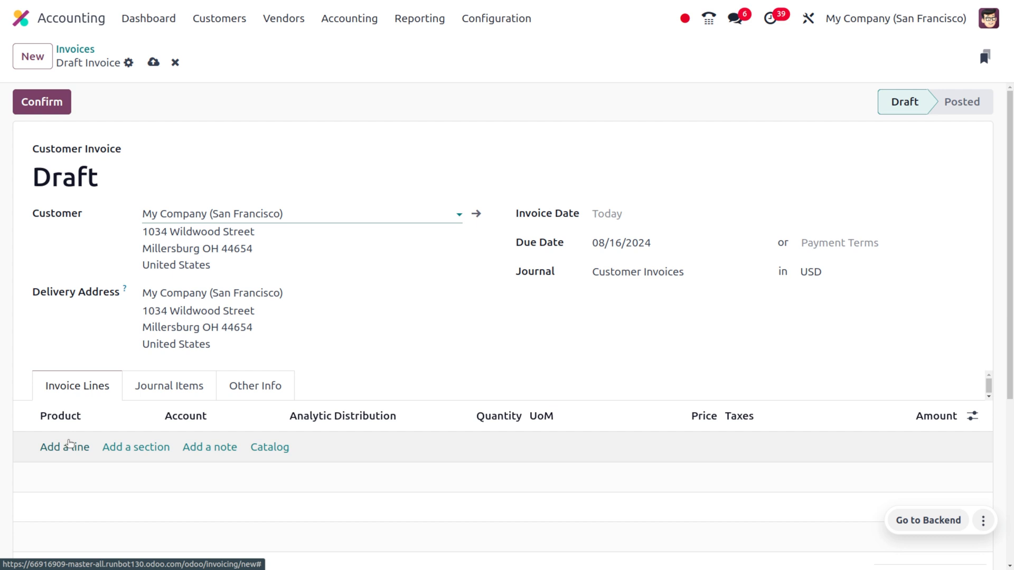
{"action": "left_click", "coordinate": [65, 447]}
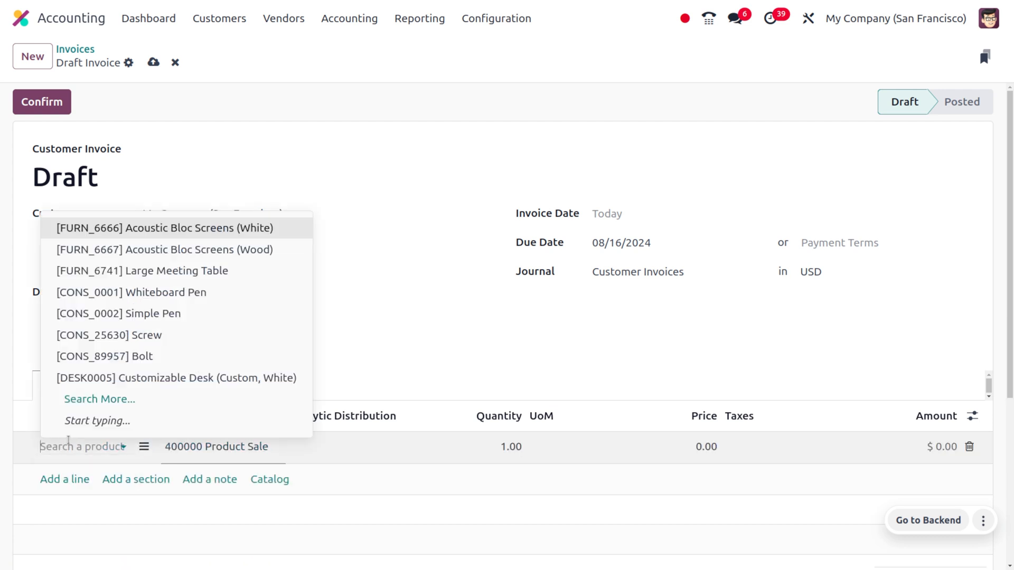
{"action": "mouse_move", "coordinate": [169, 230]}
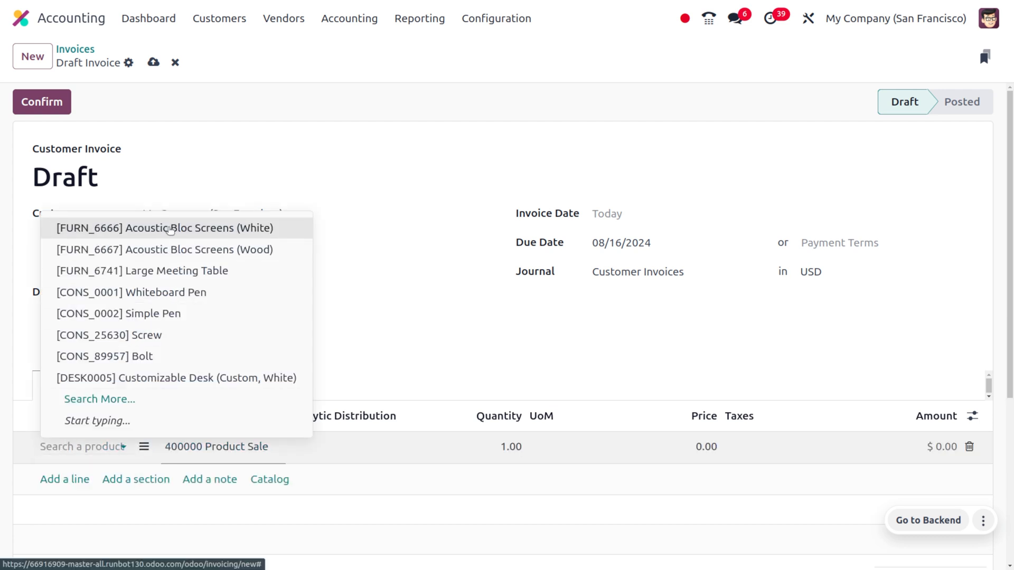
{"action": "left_click", "coordinate": [165, 229]}
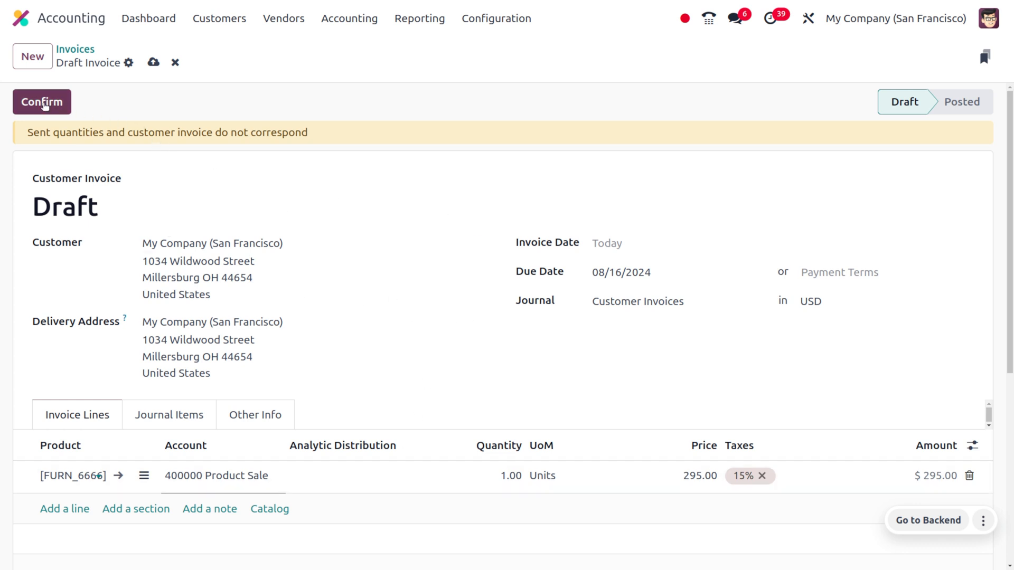
Step: Confirm invoice INV/2024/00038 and bring up its Print & Send options
{"action": "left_click", "coordinate": [41, 101]}
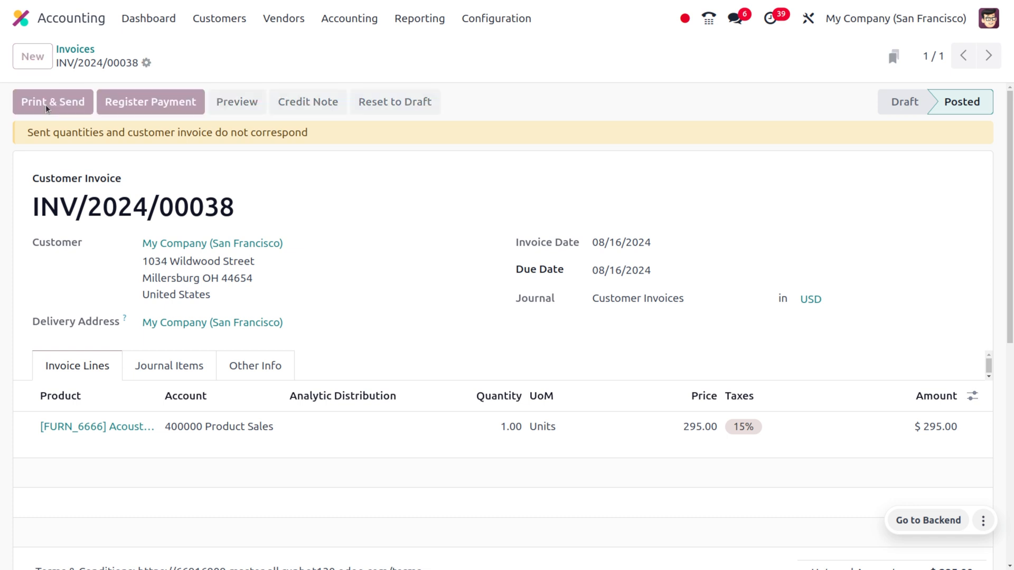
{"action": "left_click", "coordinate": [53, 102]}
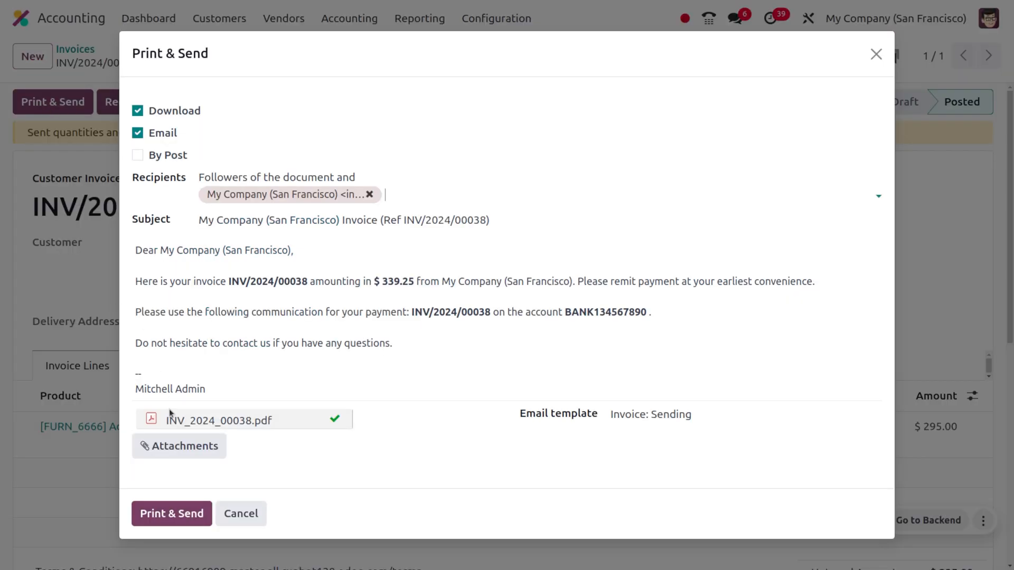
Step: Send invoice INV/2024/00038 by email and download its PDF, keeping Download and Email checked
{"action": "left_click", "coordinate": [171, 513]}
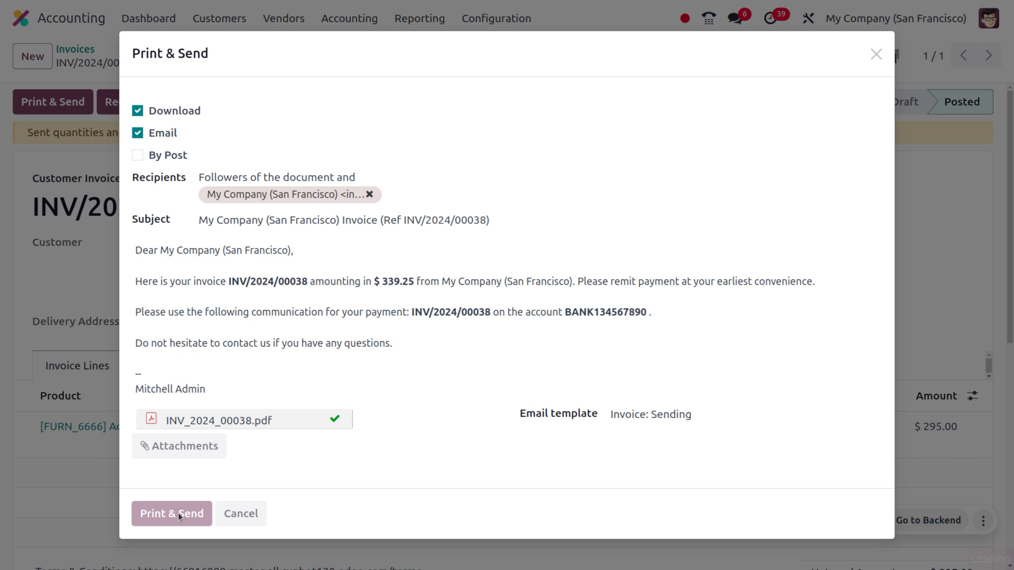
{"action": "left_click", "coordinate": [171, 514]}
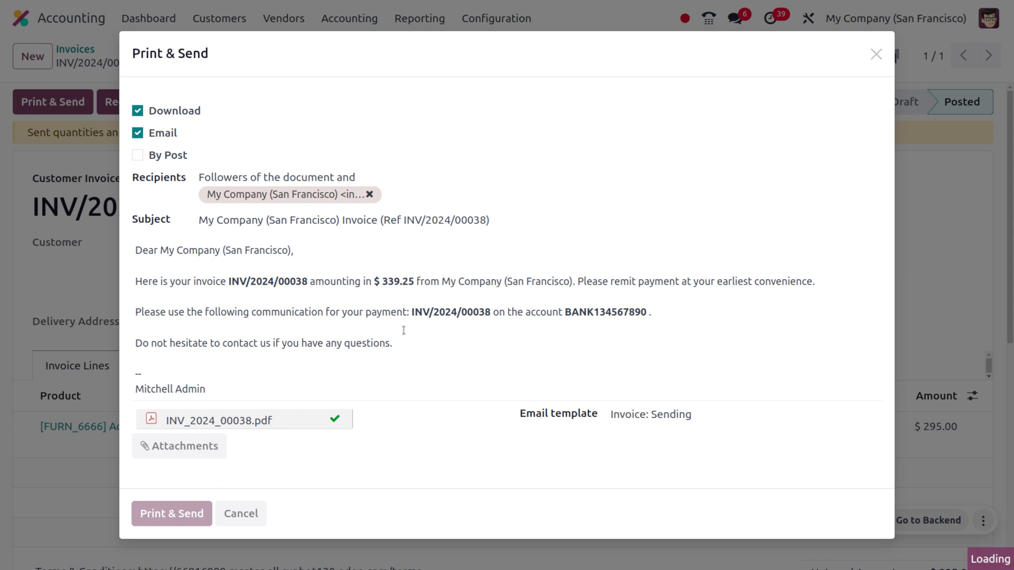
{"action": "left_click", "coordinate": [171, 513]}
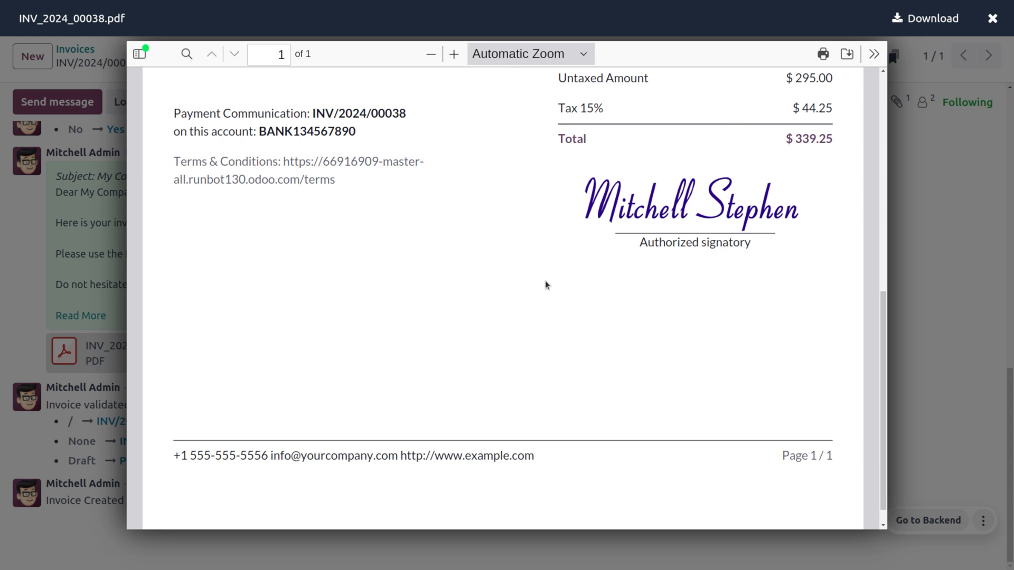
{"action": "mouse_move", "coordinate": [682, 221]}
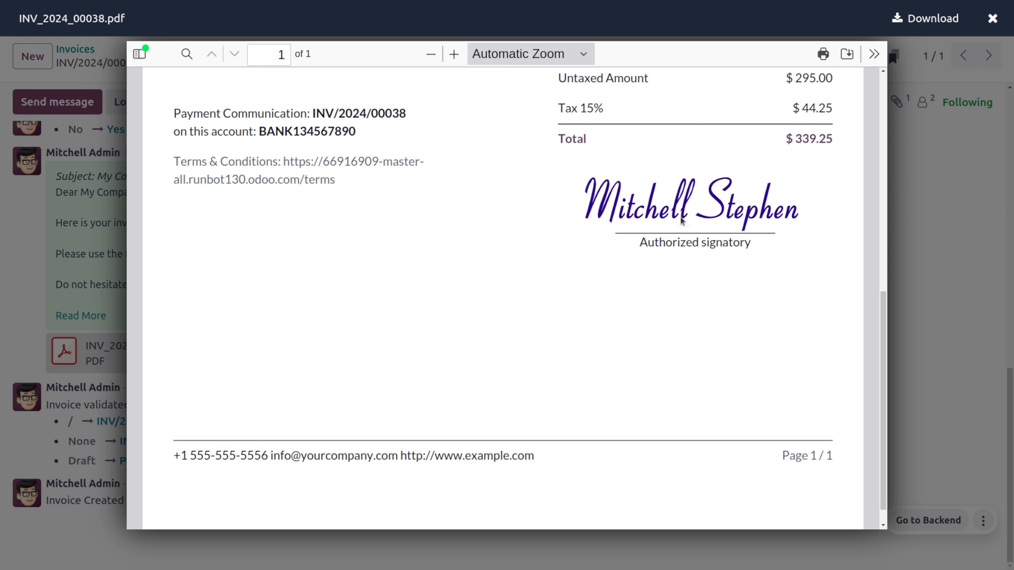
Step: Scroll the invoice PDF to check the handwritten signature above the Authorized signatory line
{"action": "scroll", "scroll_direction": "up", "scroll_amount": 3}
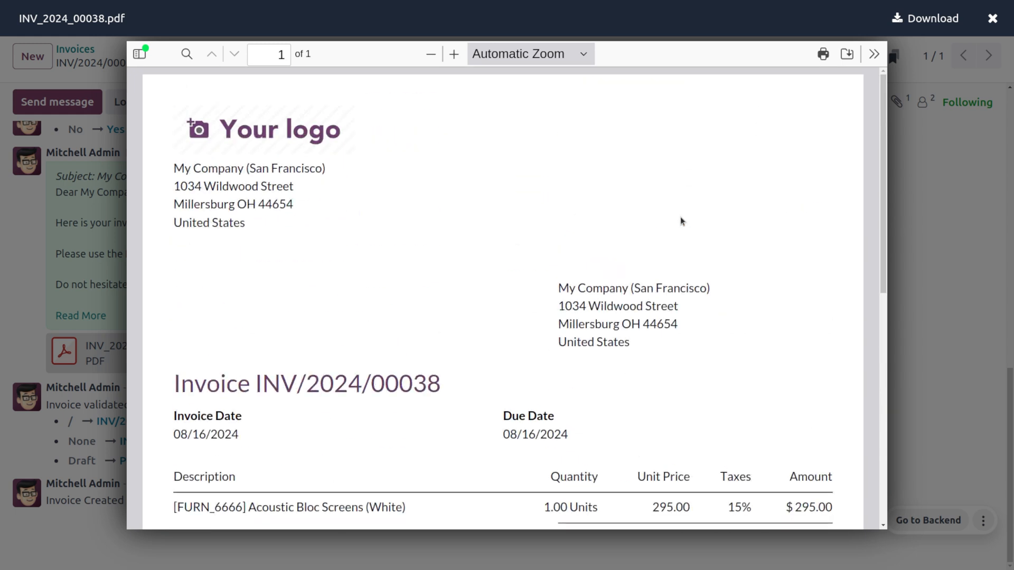